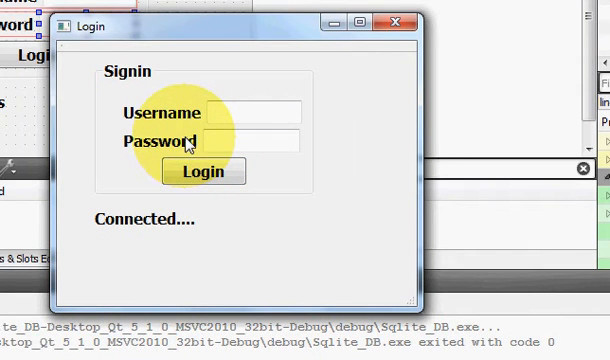
pyautogui.moveTo(185, 140)
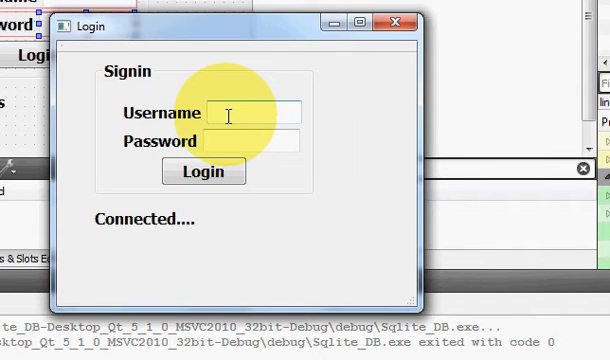
# Log in with username 2 and password 2 to get the correct-credentials message
pyautogui.write('2')
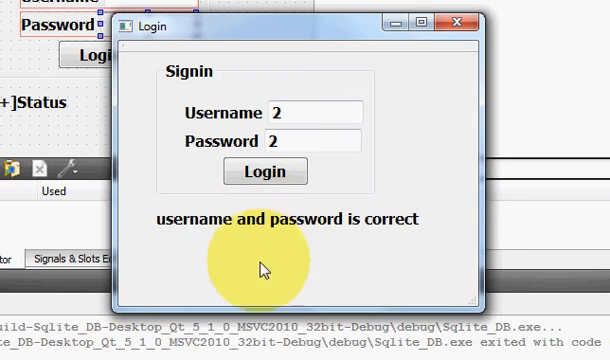
pyautogui.moveTo(263, 172)
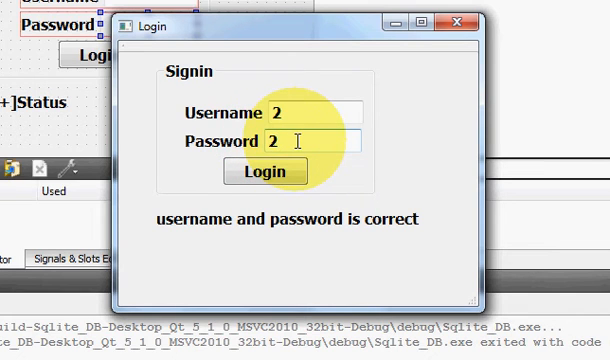
pyautogui.write('24')
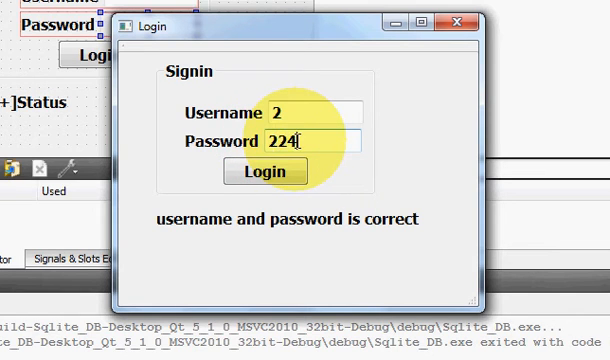
pyautogui.write('fsfg')
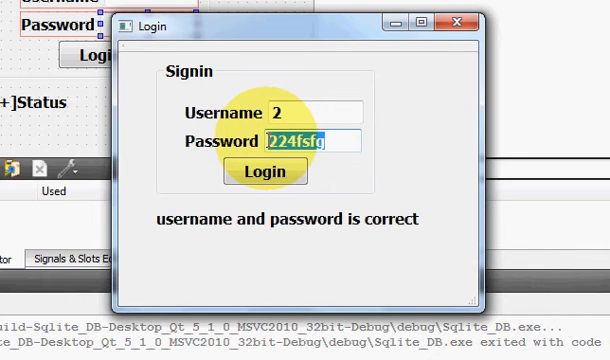
pyautogui.write('..')
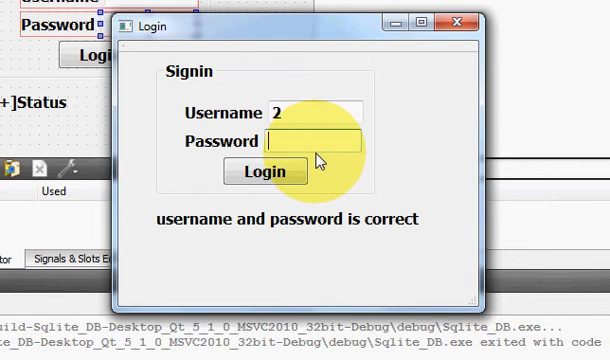
pyautogui.write('&&&')
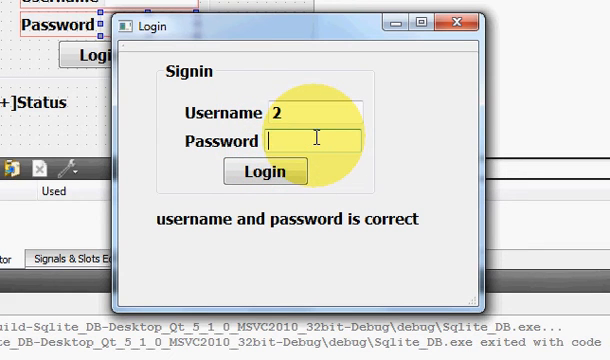
pyautogui.write('22222')
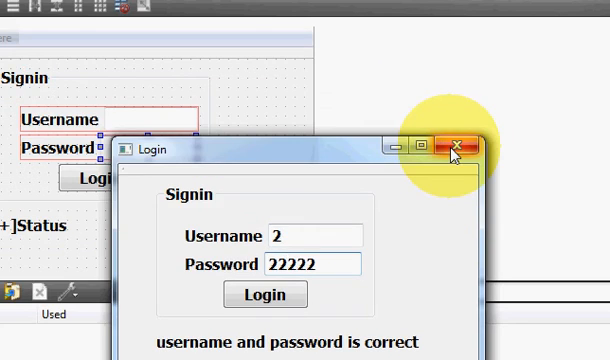
# Close the Login app and select the Password line edit to view its properties
pyautogui.click(462, 149)
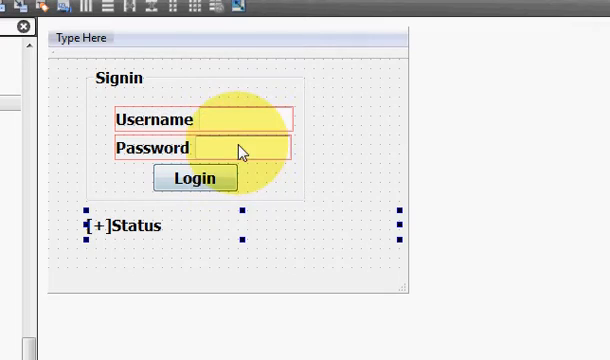
pyautogui.click(245, 148)
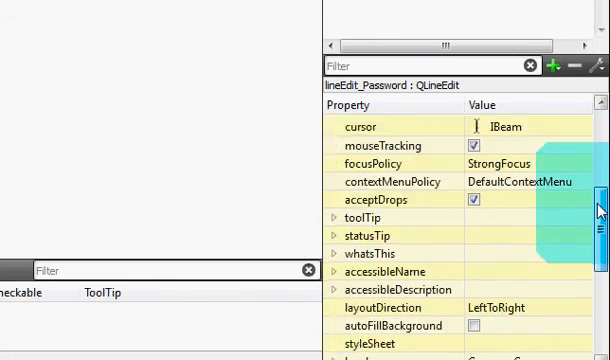
pyautogui.scroll(-3)
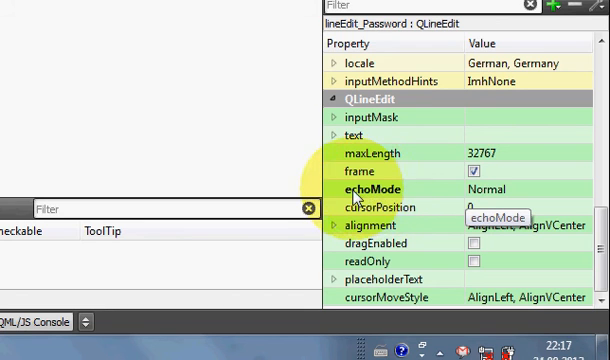
pyautogui.moveTo(400, 200)
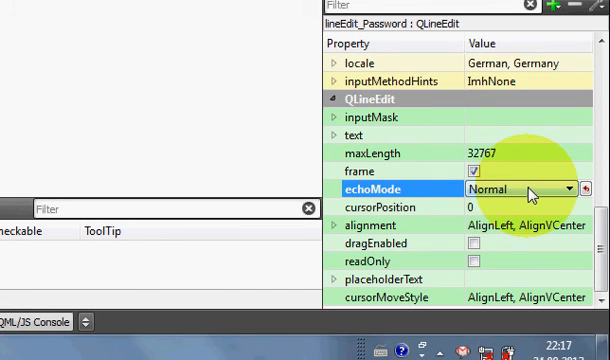
# Open the password field's echoMode dropdown to choose Password
pyautogui.click(572, 188)
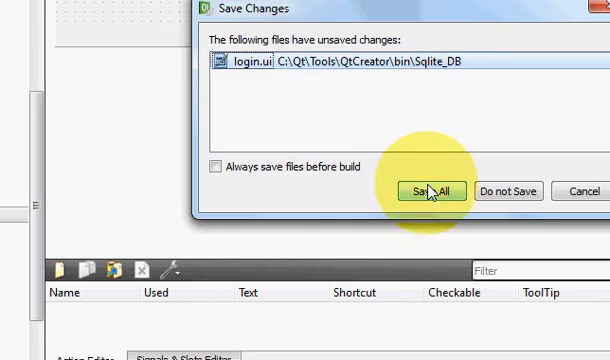
# Save All changes to login.ui so the Login app rebuilds and relaunches
pyautogui.click(425, 191)
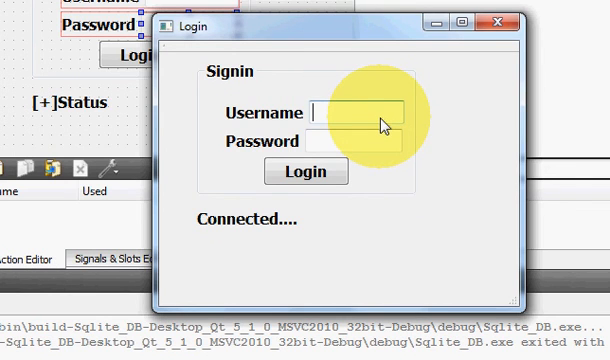
# Type a username and a dot-masked password, then select the hidden password text
pyautogui.write('username')
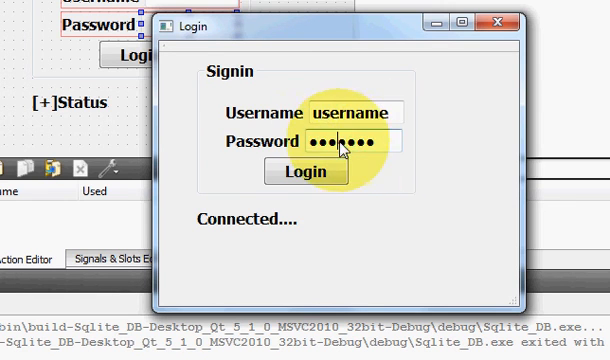
pyautogui.doubleClick(350, 140)
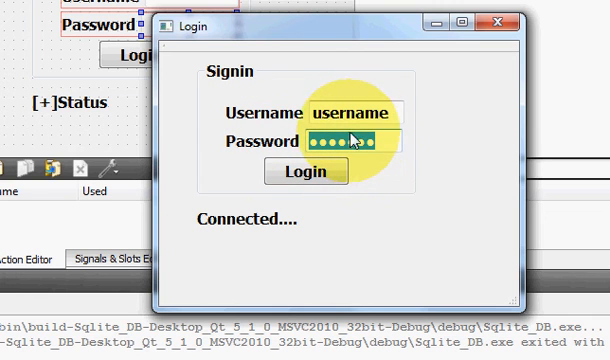
pyautogui.moveTo(355, 143)
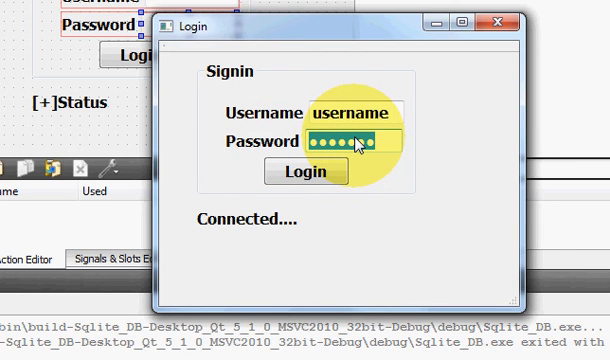